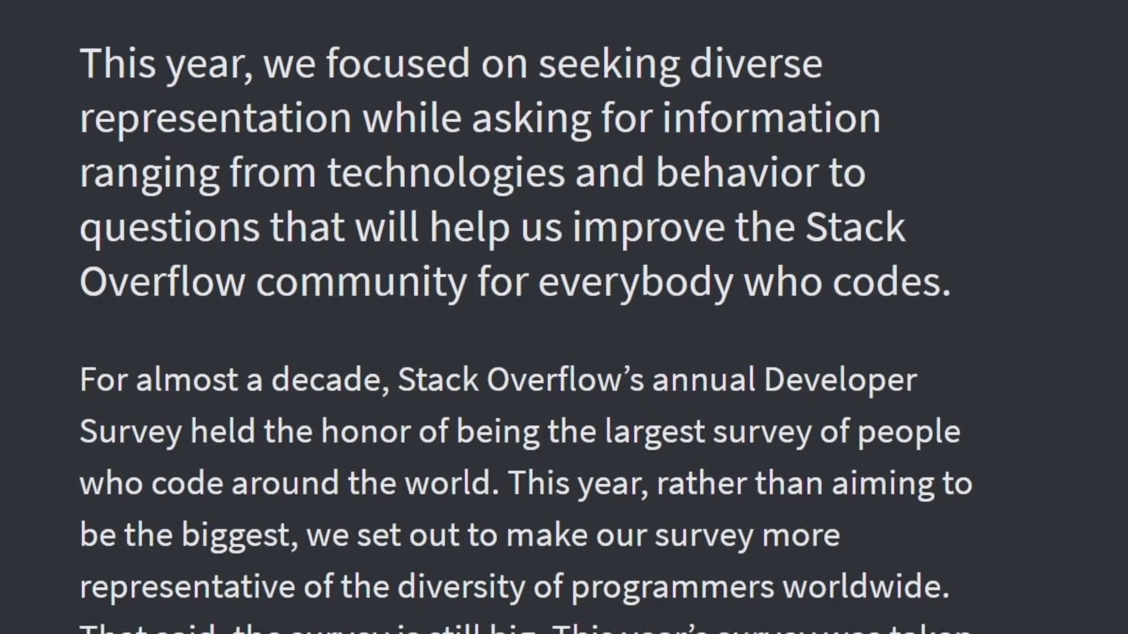
Scroll down through the survey introduction until the full overview with both columns is visible.
{"action": "scroll", "scroll_direction": "down", "scroll_amount": 3}
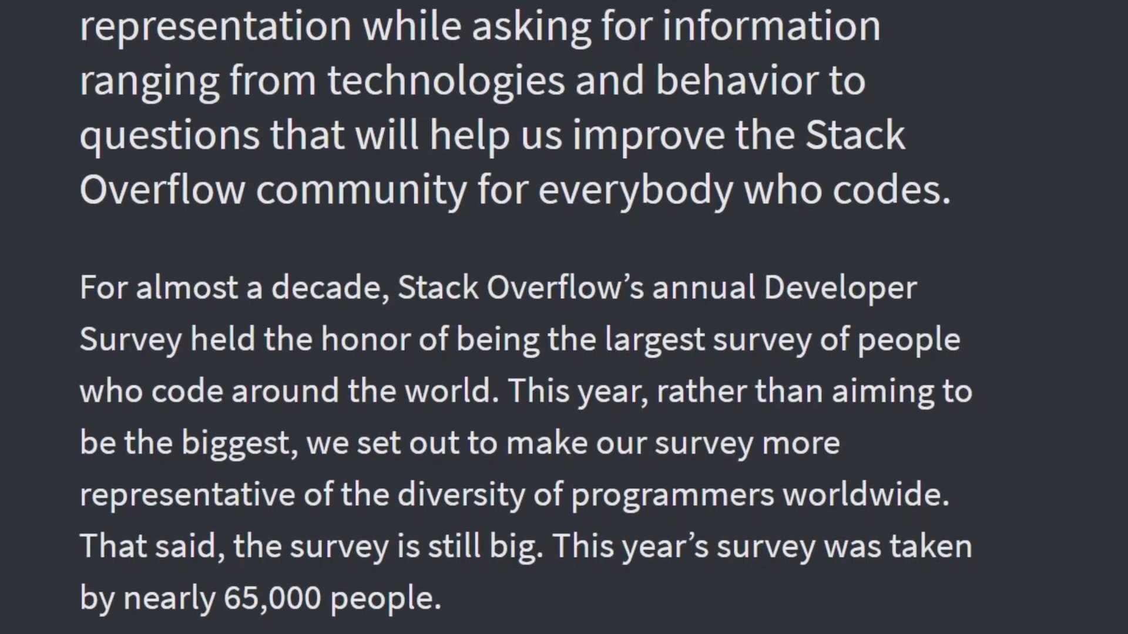
{"action": "scroll", "scroll_direction": "down", "scroll_amount": 3}
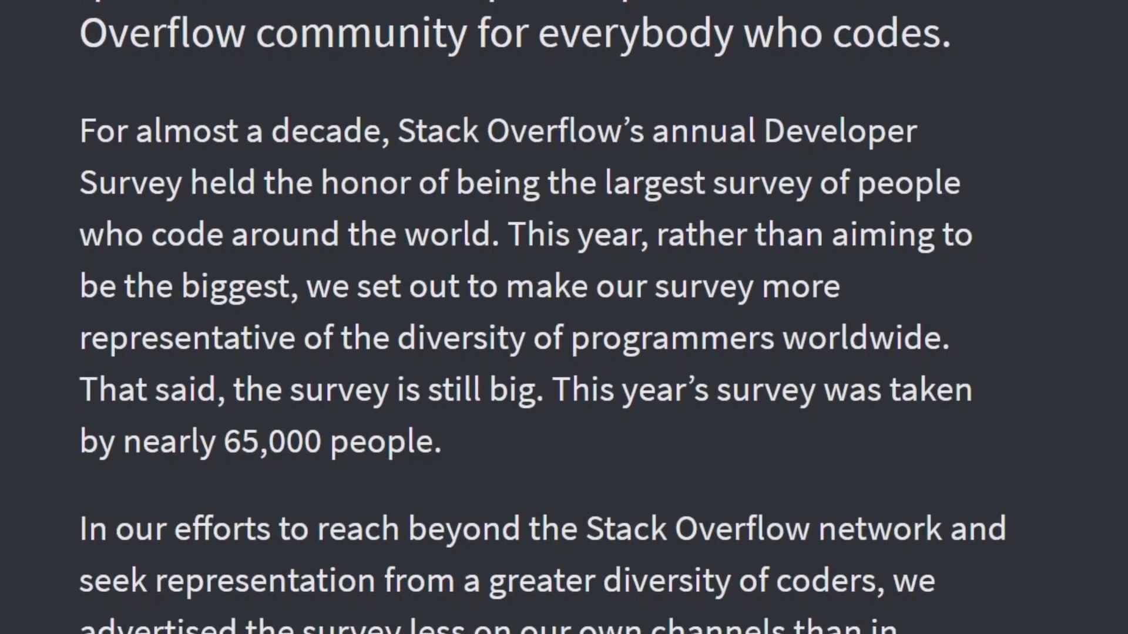
{"action": "scroll", "scroll_direction": "down", "scroll_amount": 3}
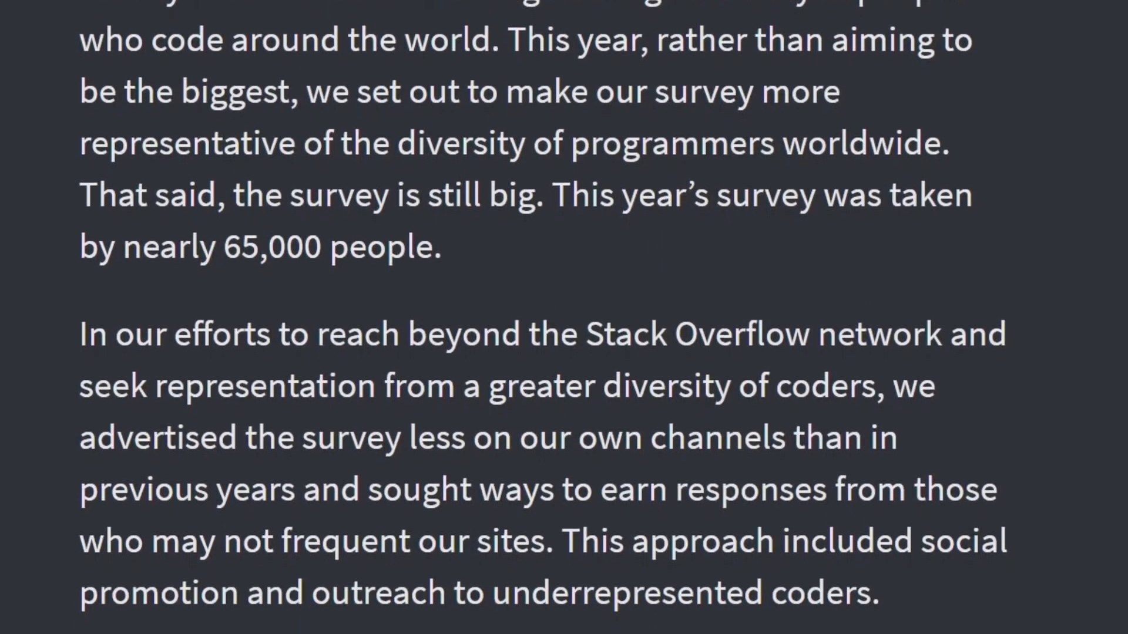
{"action": "scroll", "scroll_direction": "down", "scroll_amount": 3}
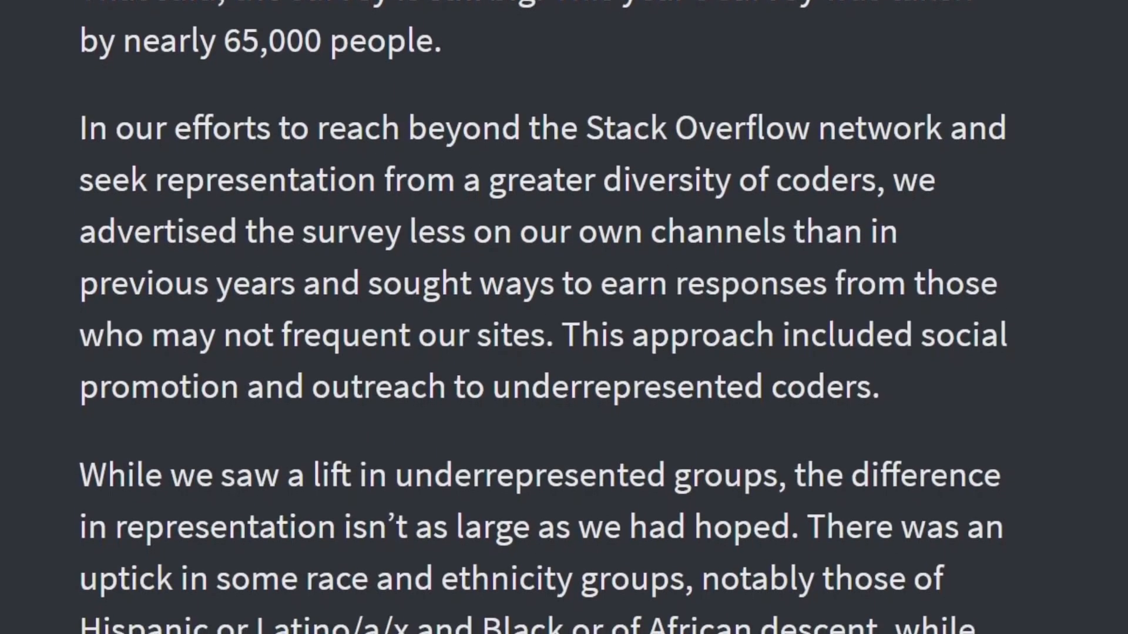
{"action": "scroll", "scroll_direction": "down", "scroll_amount": 3}
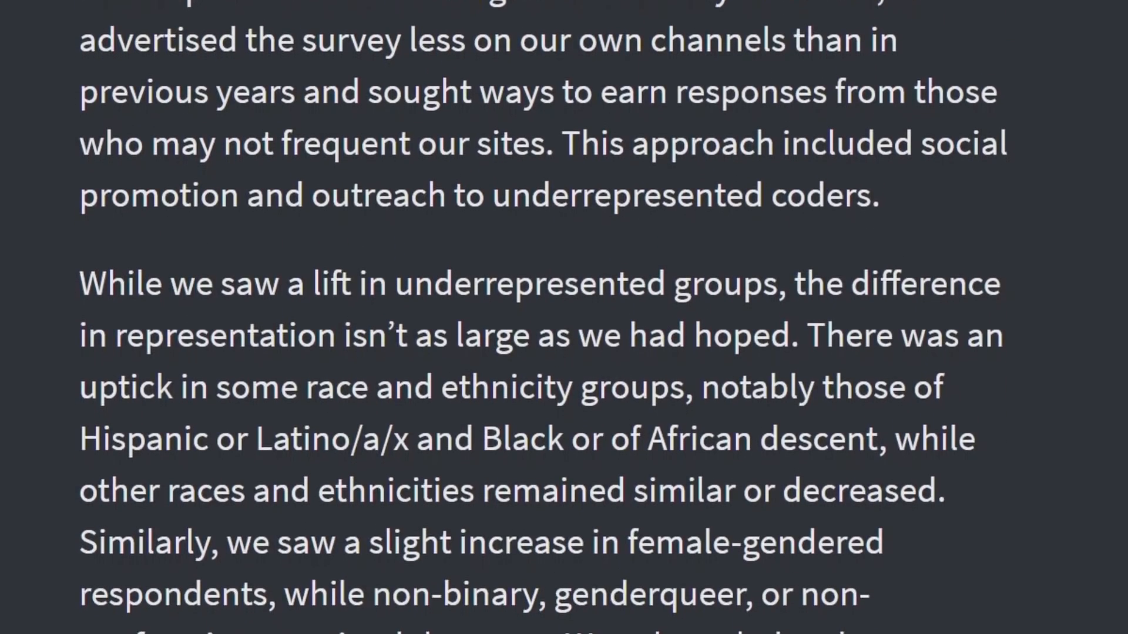
{"action": "scroll", "scroll_direction": "down", "scroll_amount": 3}
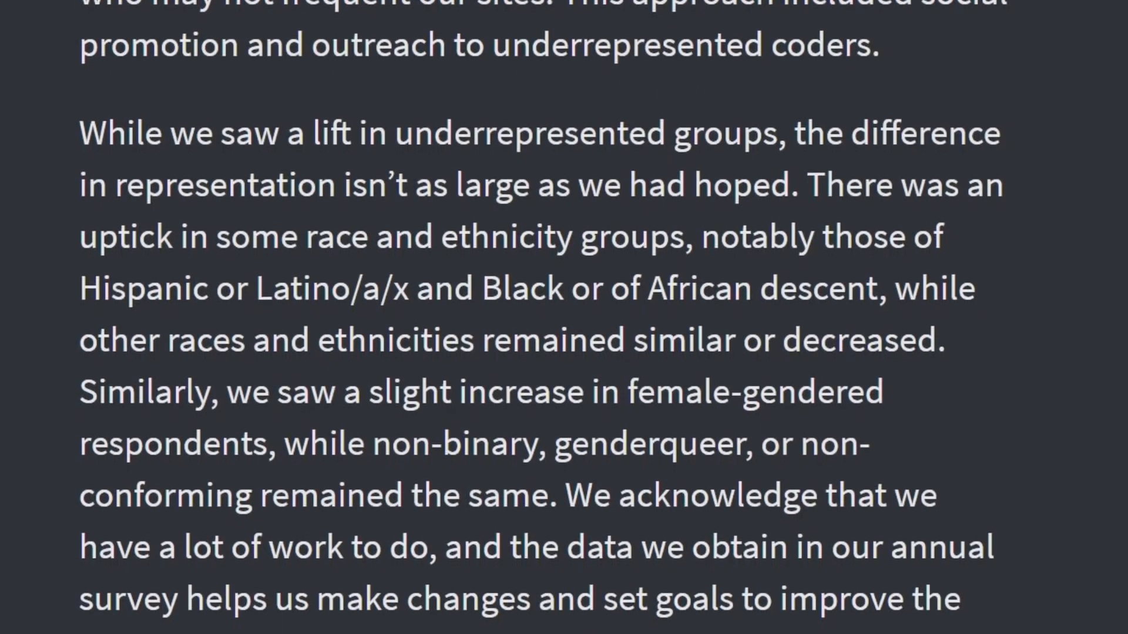
{"action": "scroll", "scroll_direction": "down", "scroll_amount": 3}
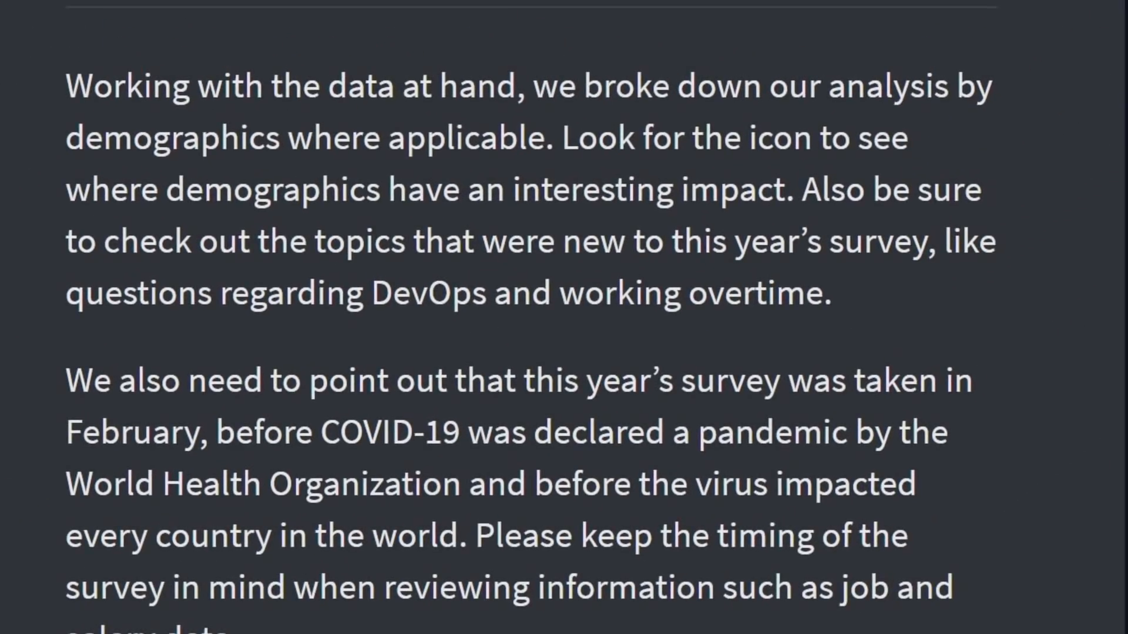
{"action": "scroll", "scroll_direction": "up", "scroll_amount": 3}
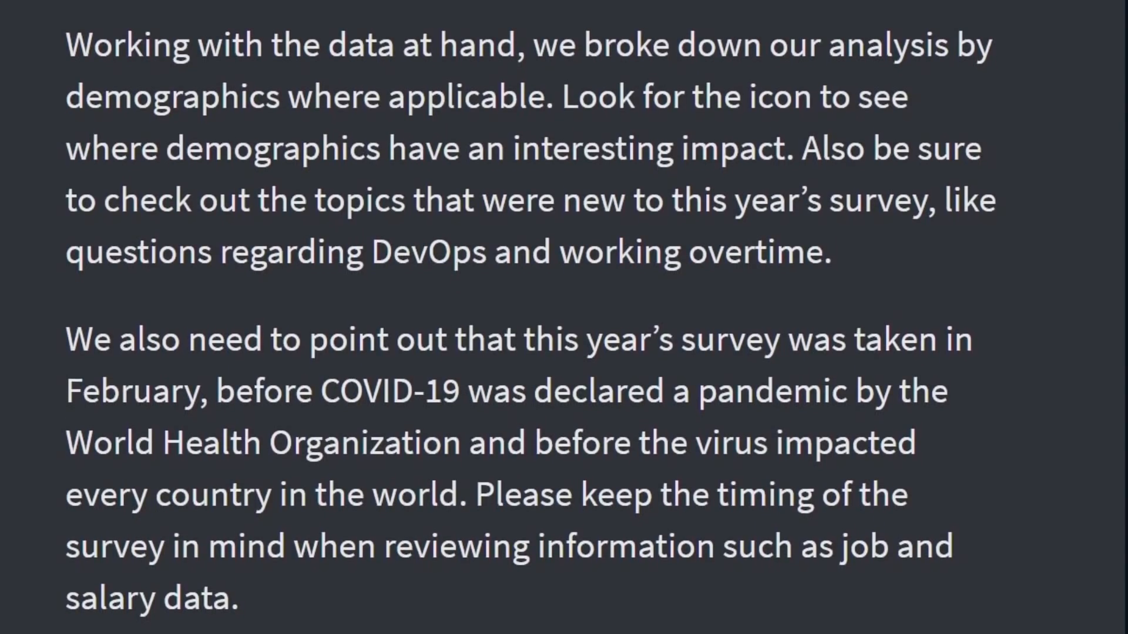
{"action": "scroll", "scroll_direction": "down", "scroll_amount": 3}
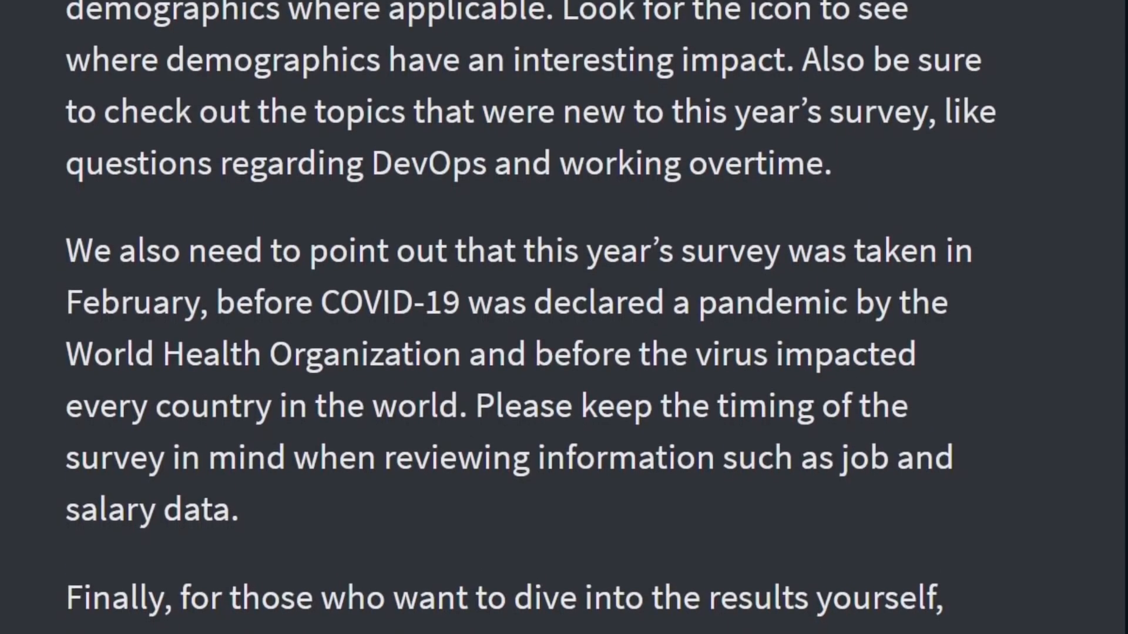
{"action": "scroll", "scroll_direction": "down", "scroll_amount": 3}
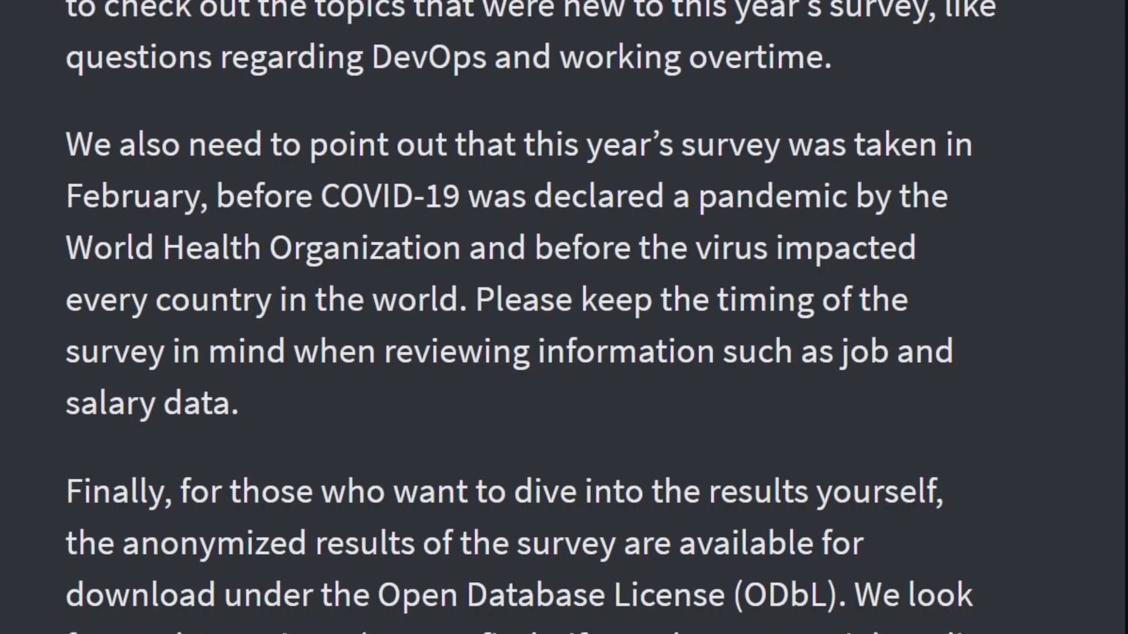
{"action": "scroll", "scroll_direction": "down", "scroll_amount": 3}
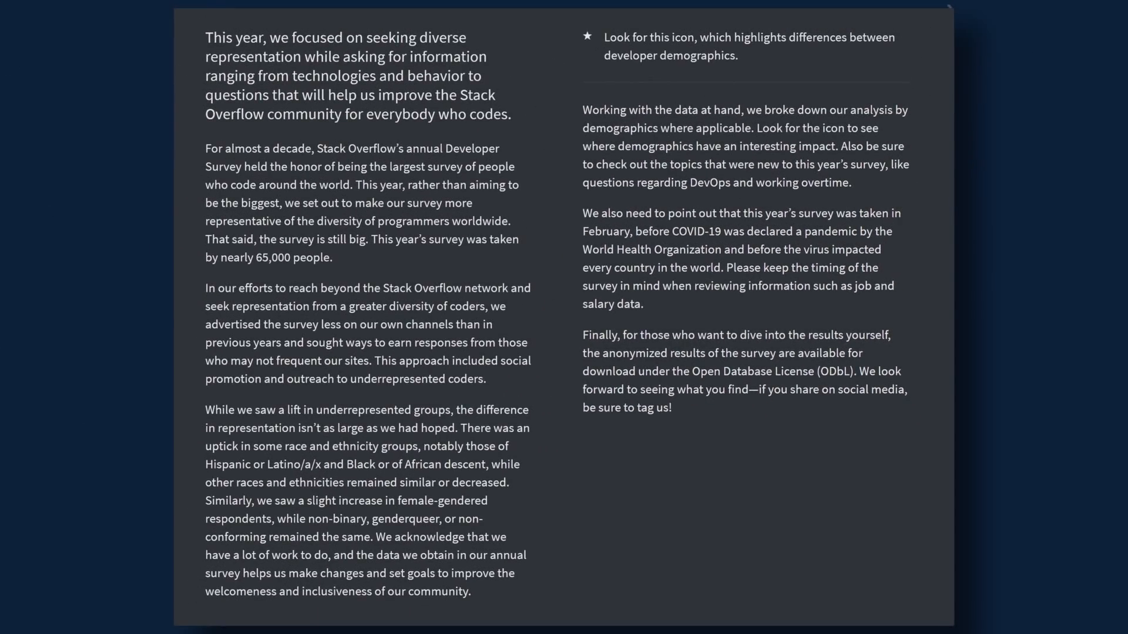
{"action": "scroll", "scroll_direction": "down", "scroll_amount": 3}
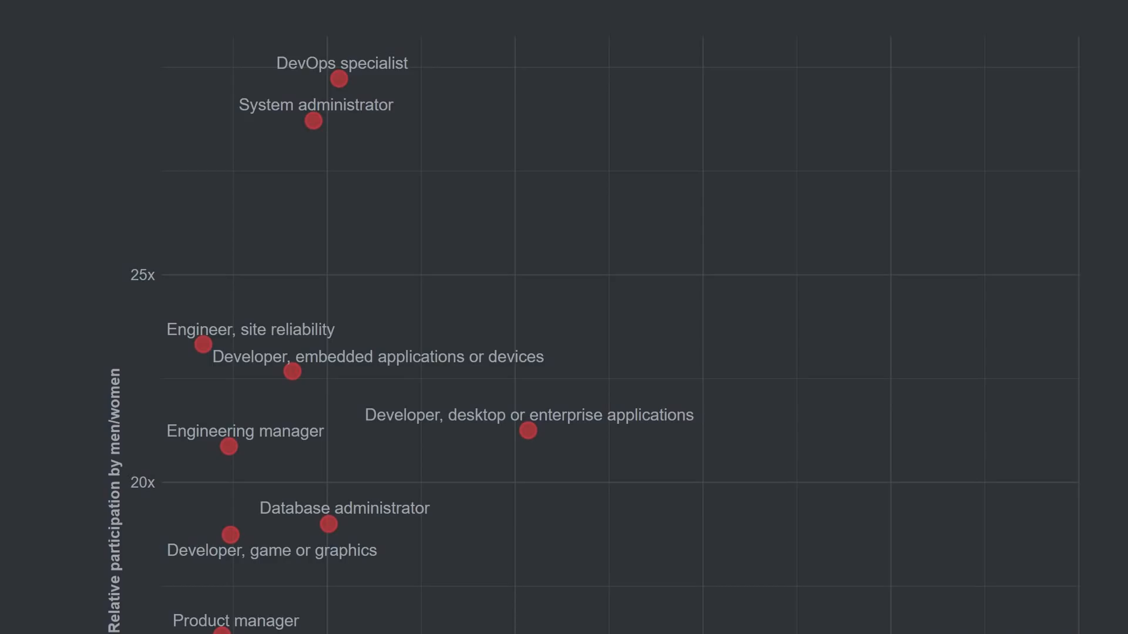
Scroll to the scatter chart of relative participation by men/women for each developer type.
{"action": "scroll", "scroll_direction": "down", "scroll_amount": 3}
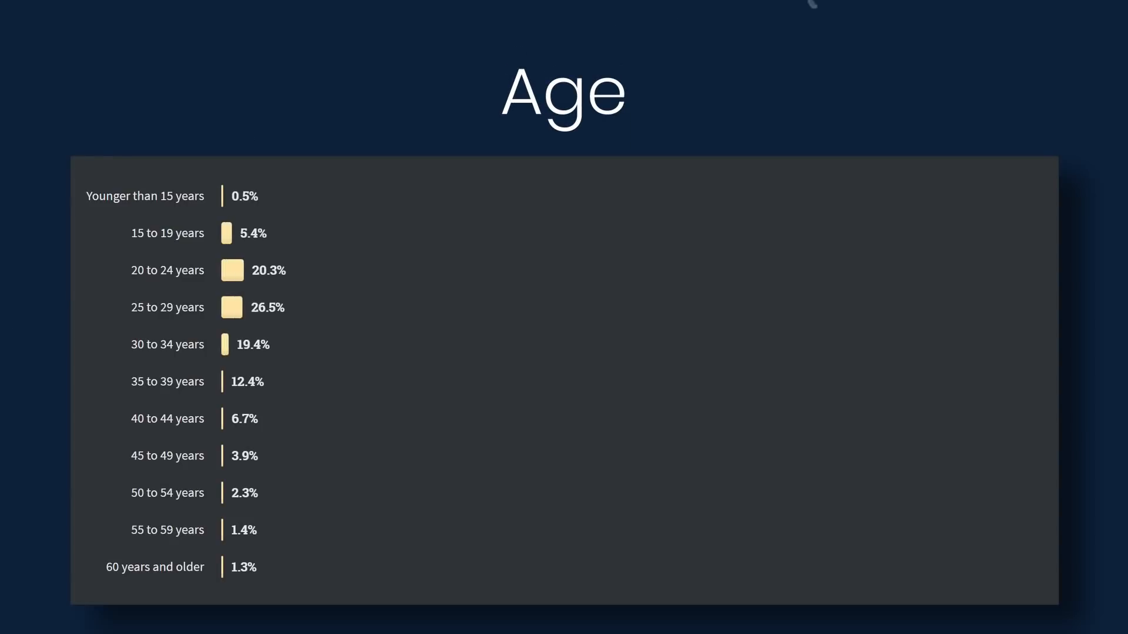
Advance to the Age section with its bar chart of respondent age ranges.
{"action": "key", "text": "Right"}
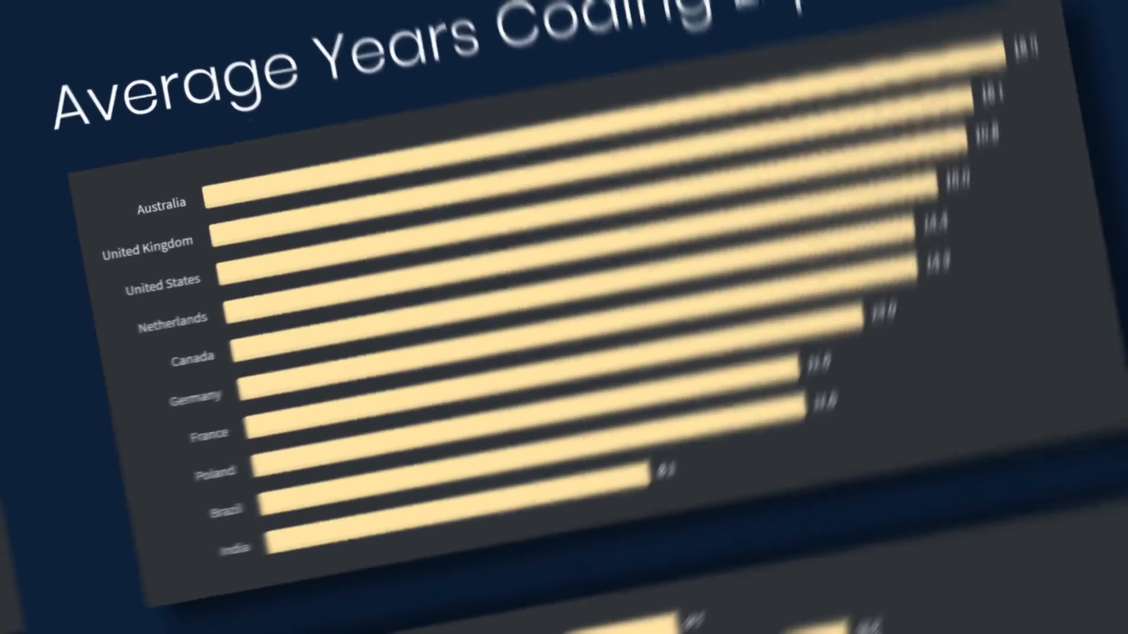